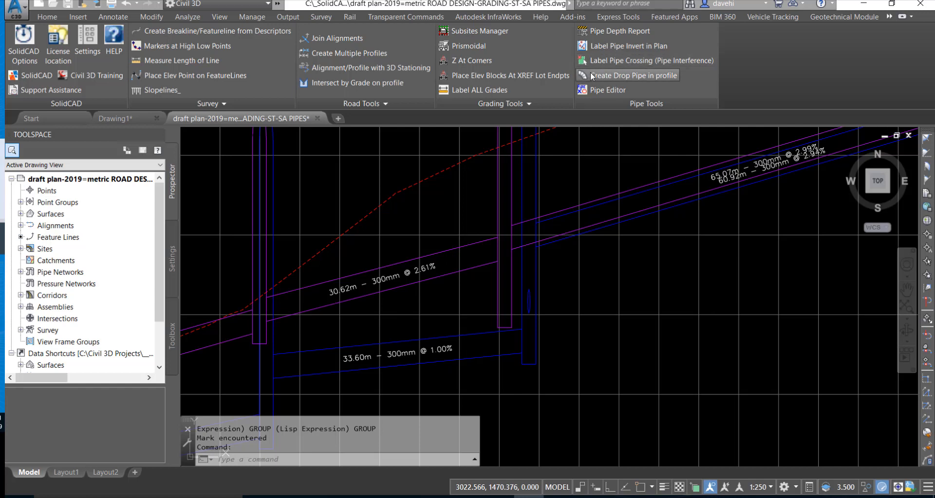
pyautogui.moveTo(669, 82)
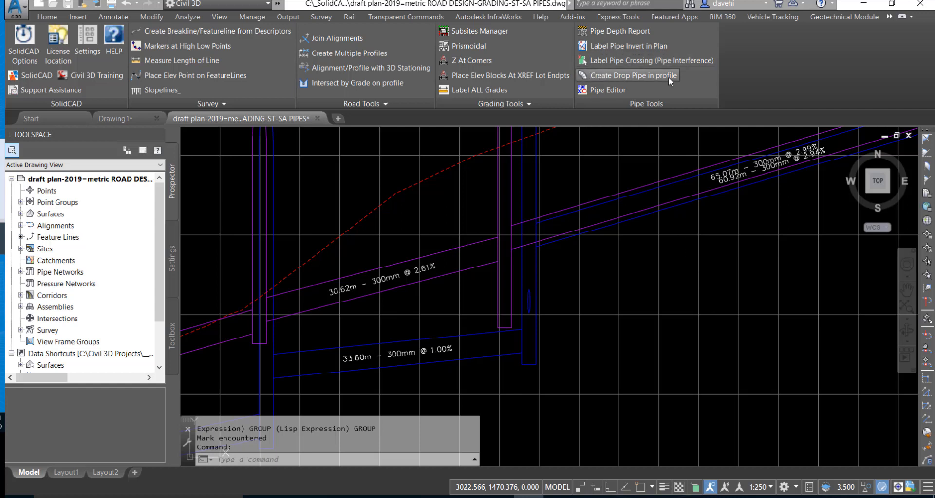
pyautogui.moveTo(536, 209)
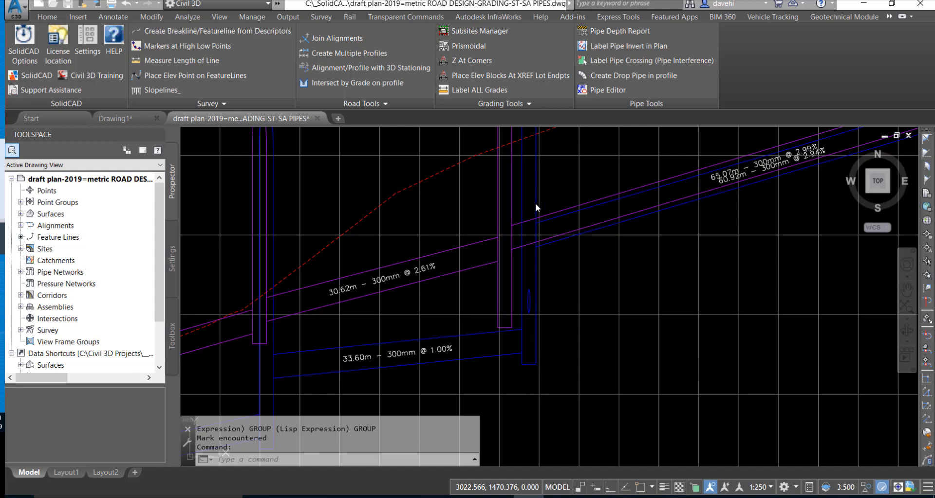
pyautogui.moveTo(588, 213)
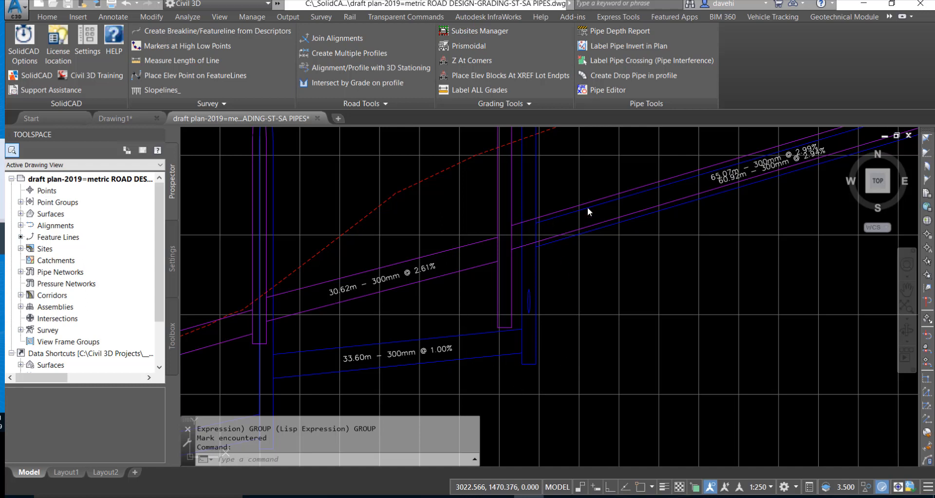
pyautogui.moveTo(533, 286)
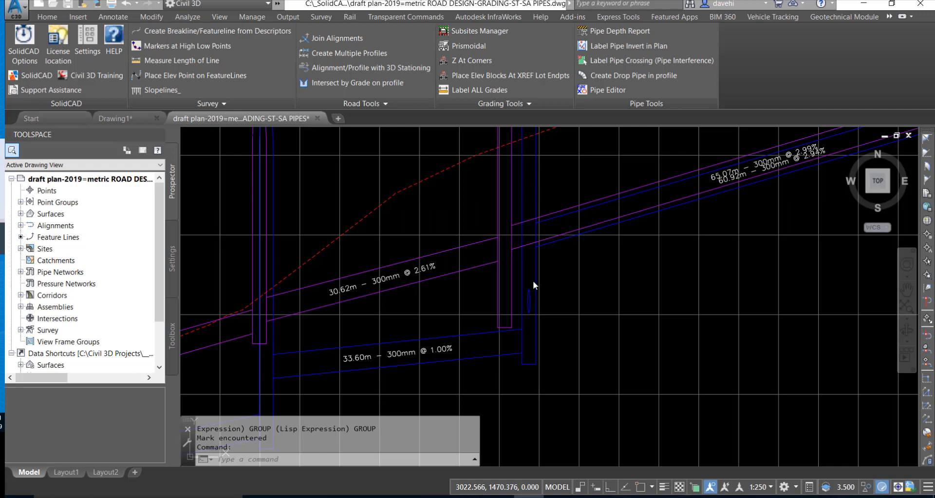
pyautogui.moveTo(644, 75)
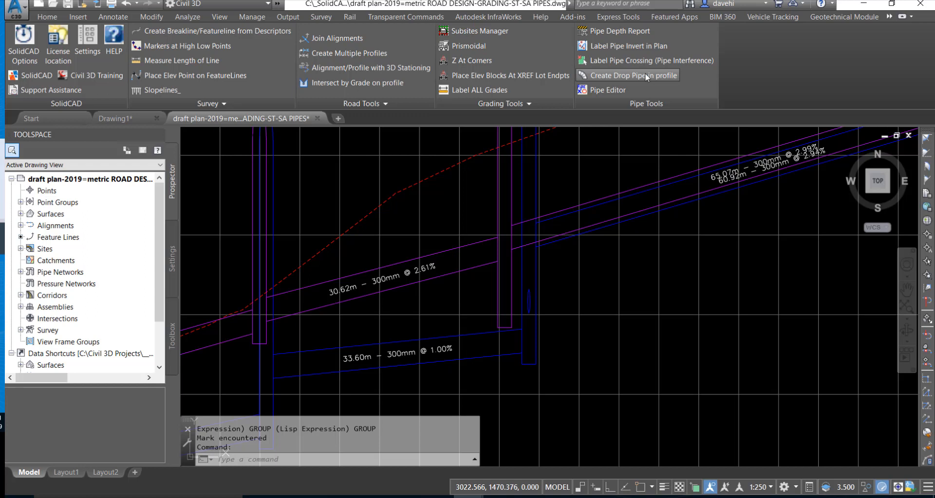
# Step: Start Create Drop Pipe in profile and begin editing the Maximum Drop value (currently 1)
pyautogui.click(632, 75)
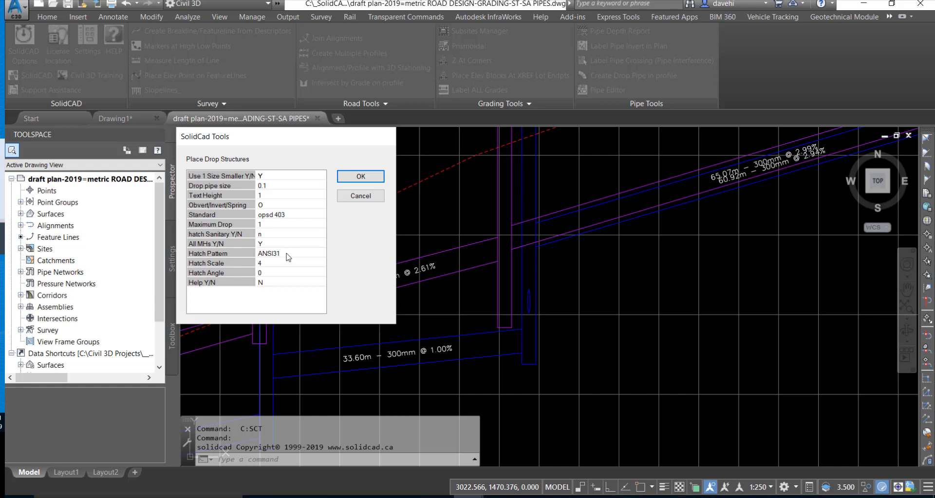
pyautogui.moveTo(206, 180)
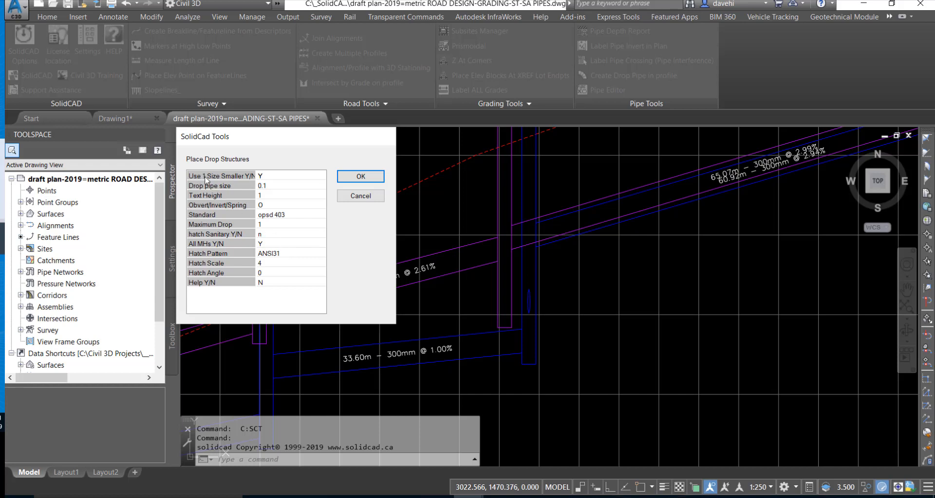
pyautogui.moveTo(243, 178)
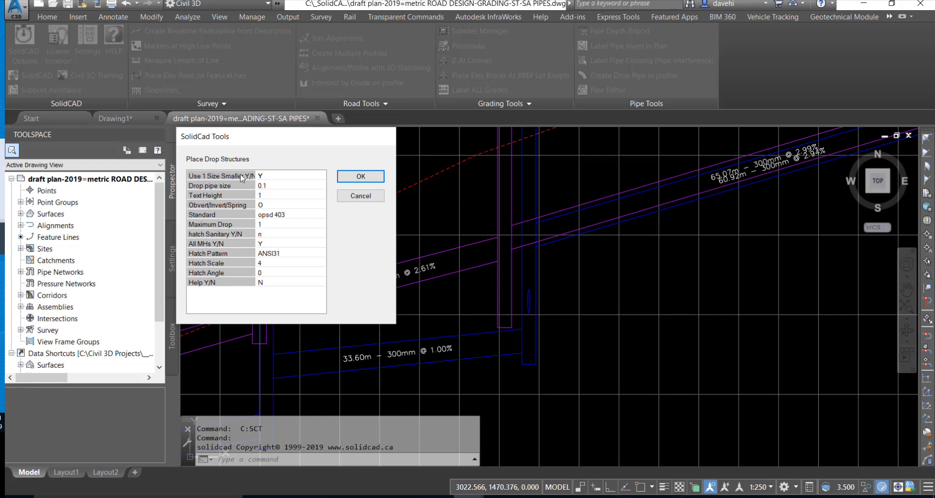
pyautogui.moveTo(275, 179)
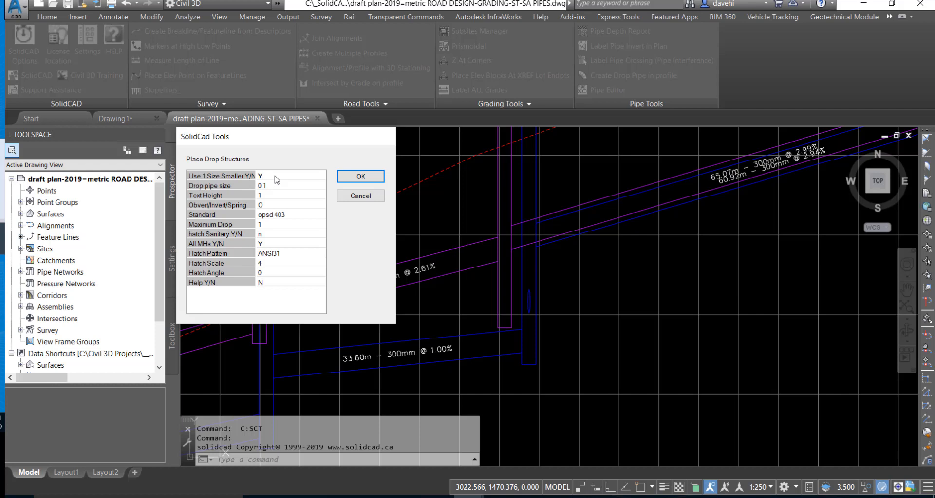
pyautogui.moveTo(227, 190)
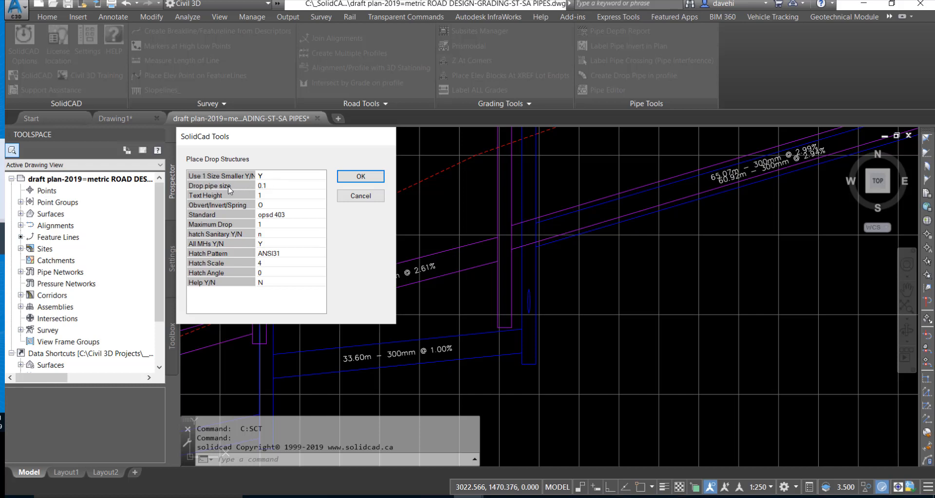
pyautogui.moveTo(272, 190)
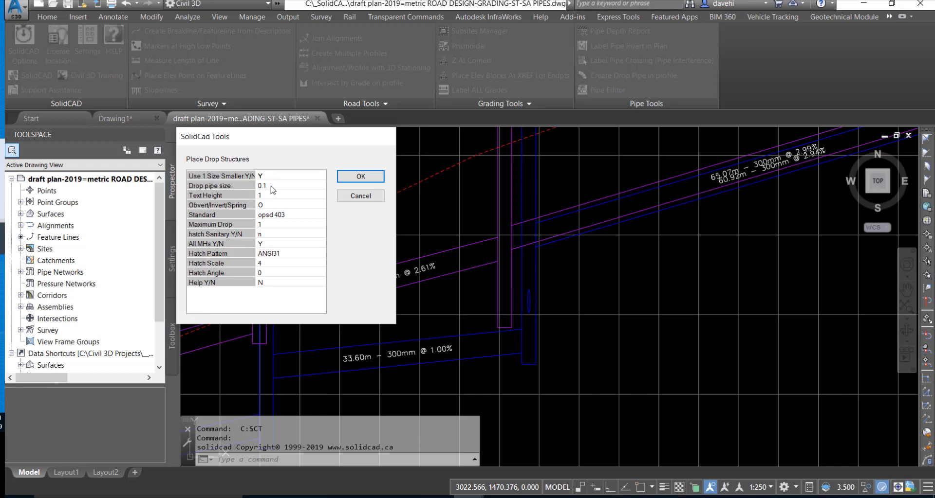
pyautogui.moveTo(268, 180)
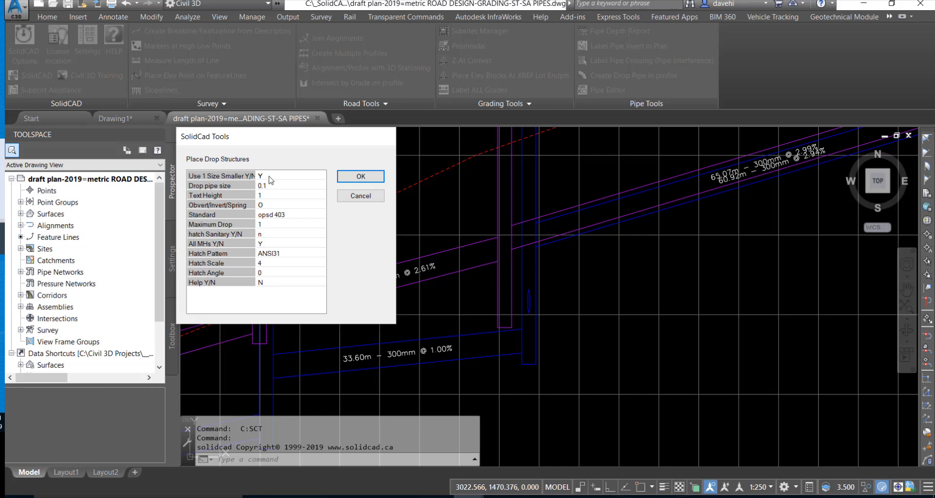
pyautogui.moveTo(214, 196)
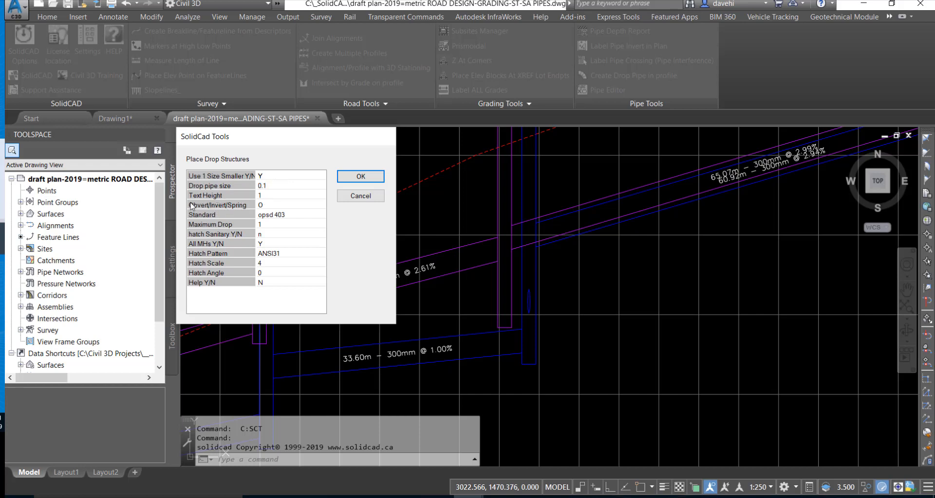
pyautogui.moveTo(239, 208)
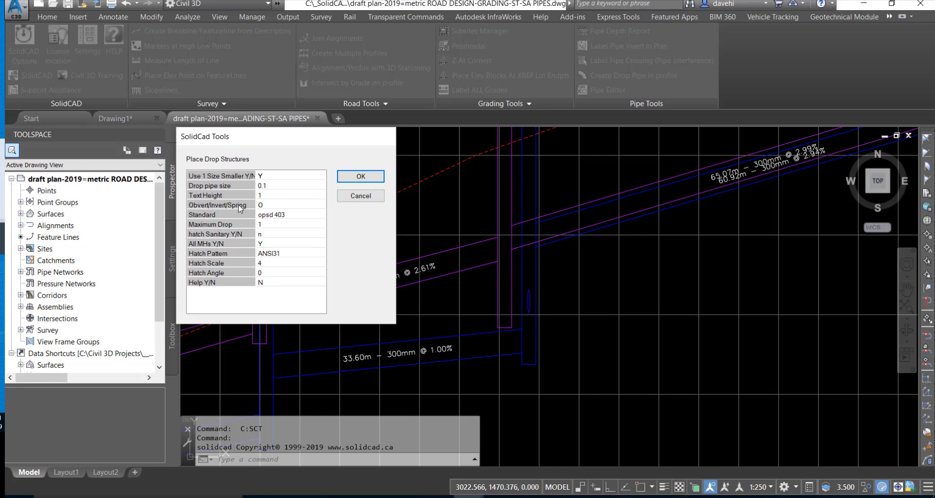
pyautogui.moveTo(225, 210)
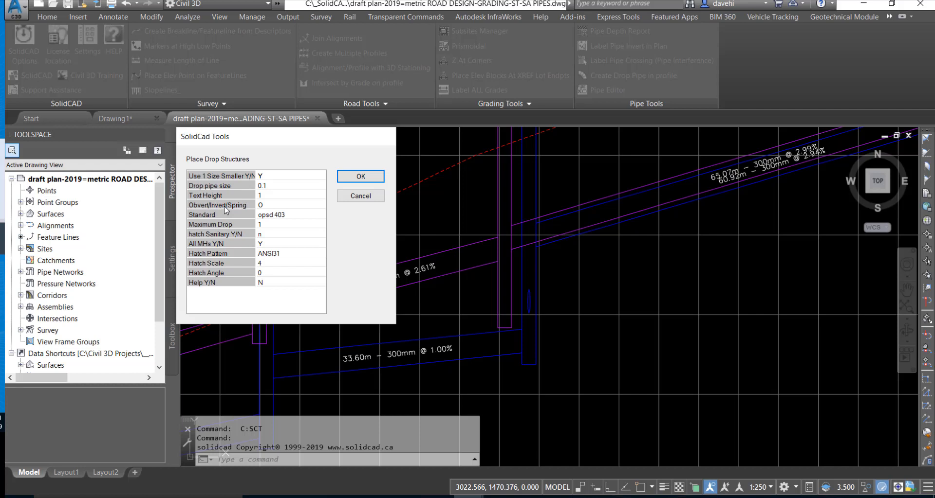
pyautogui.moveTo(232, 209)
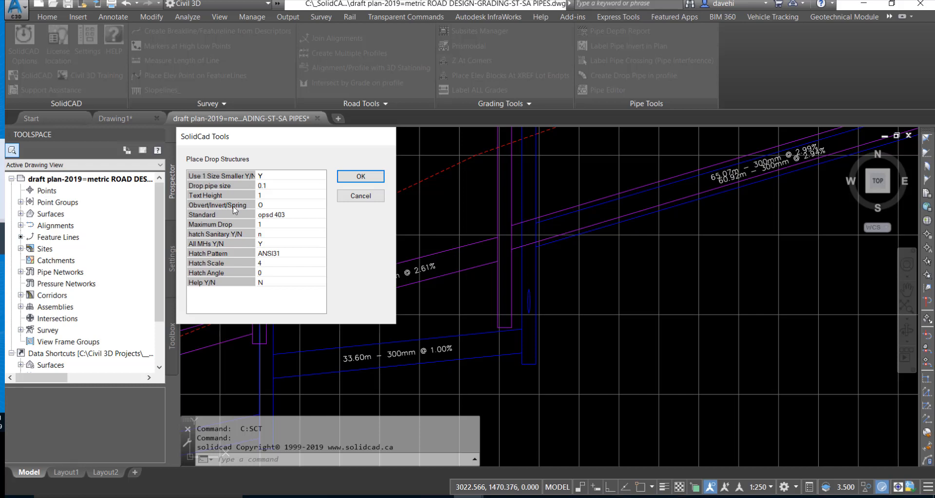
pyautogui.moveTo(222, 218)
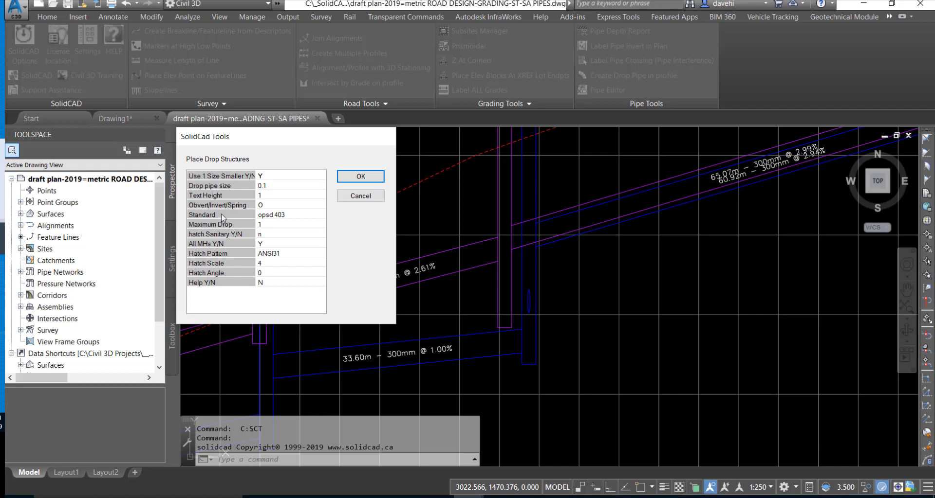
pyautogui.moveTo(304, 223)
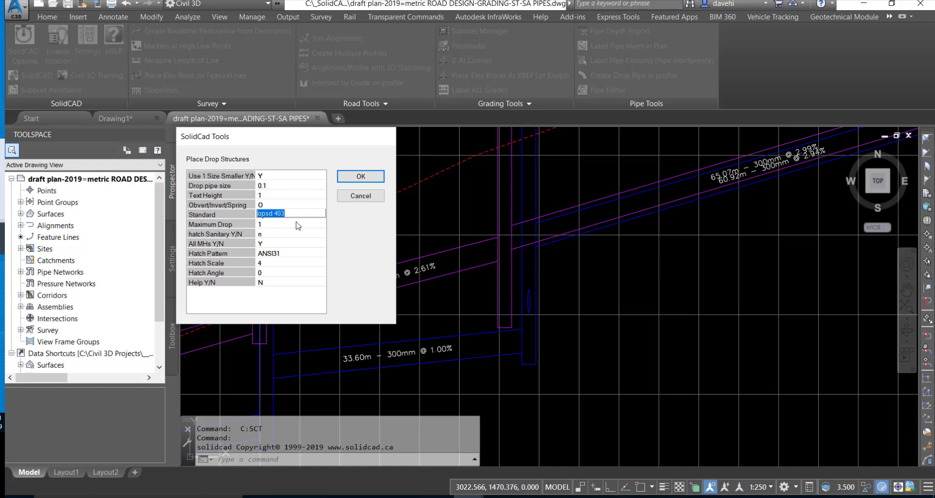
pyautogui.moveTo(225, 230)
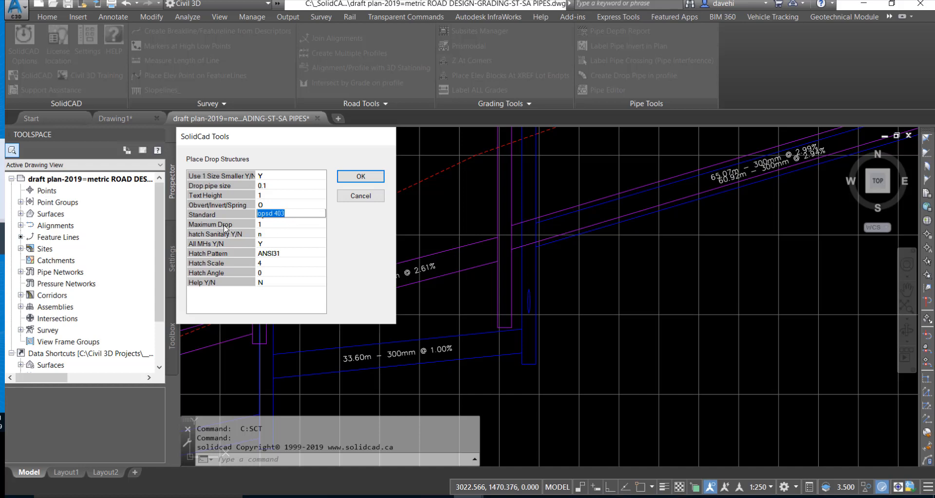
pyautogui.click(291, 224)
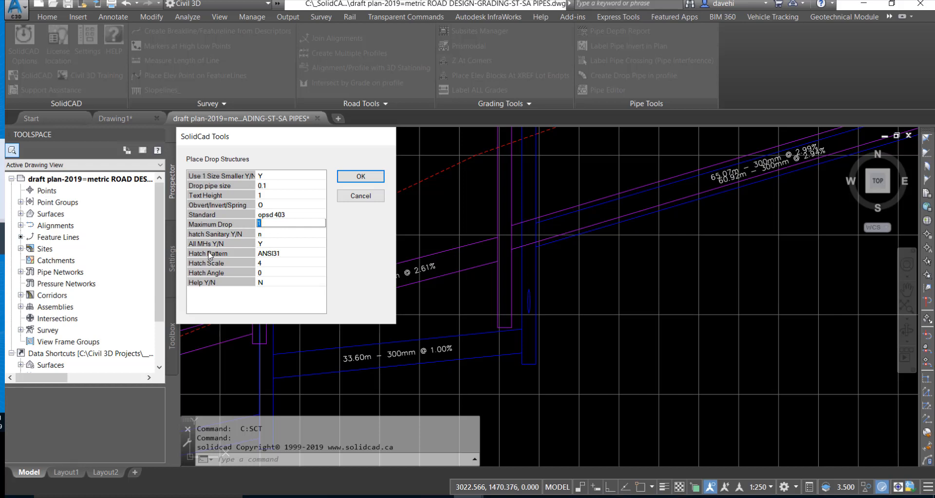
pyautogui.moveTo(216, 255)
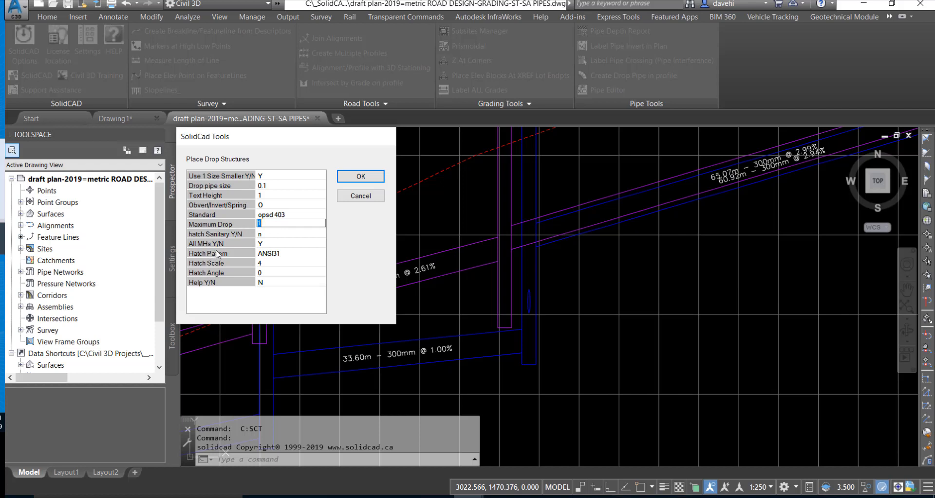
pyautogui.moveTo(249, 230)
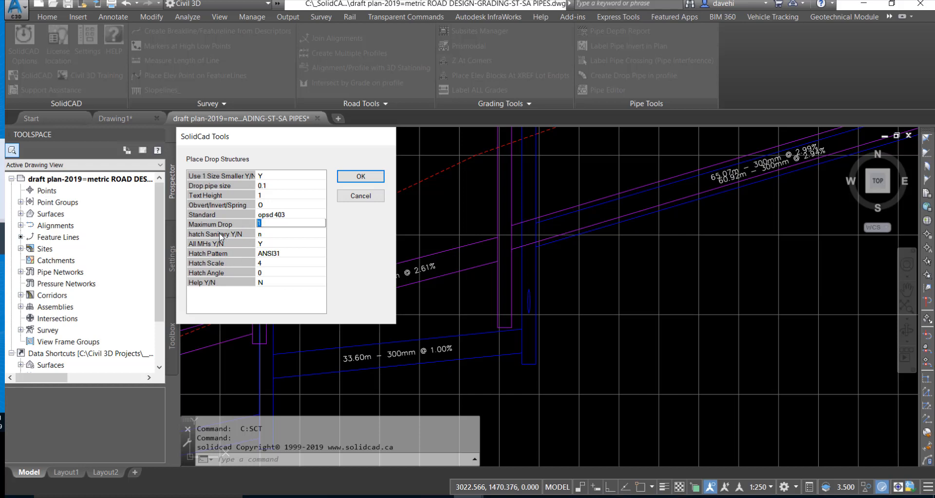
pyautogui.moveTo(224, 291)
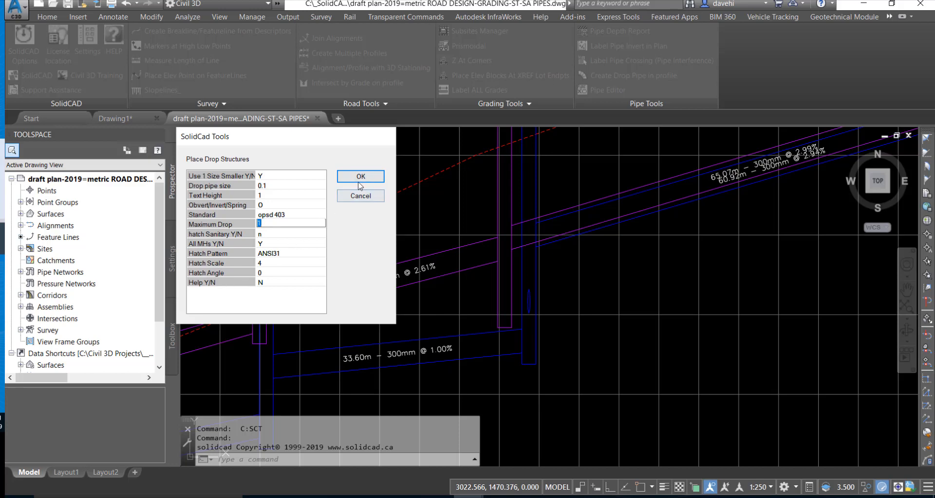
# Step: Run the placement so opsd 403 drop structures appear at MH54, MH9 and MH2
pyautogui.click(360, 176)
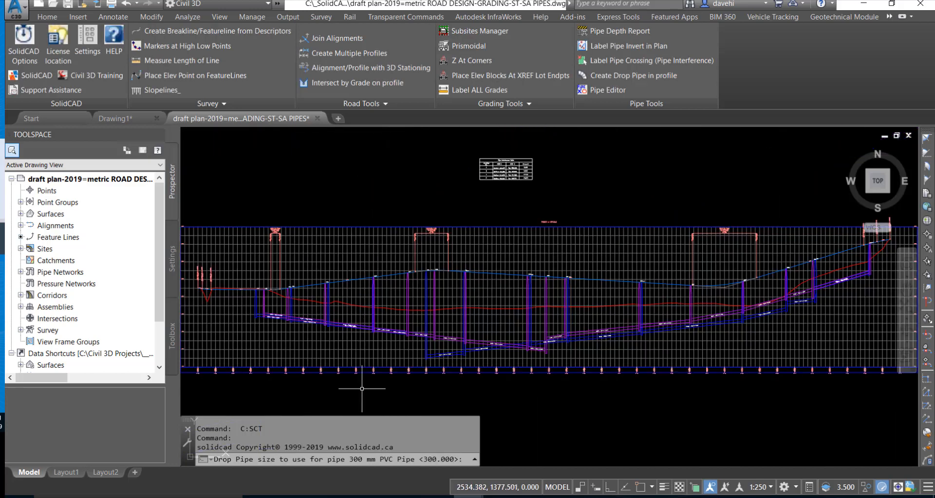
pyautogui.moveTo(361, 413)
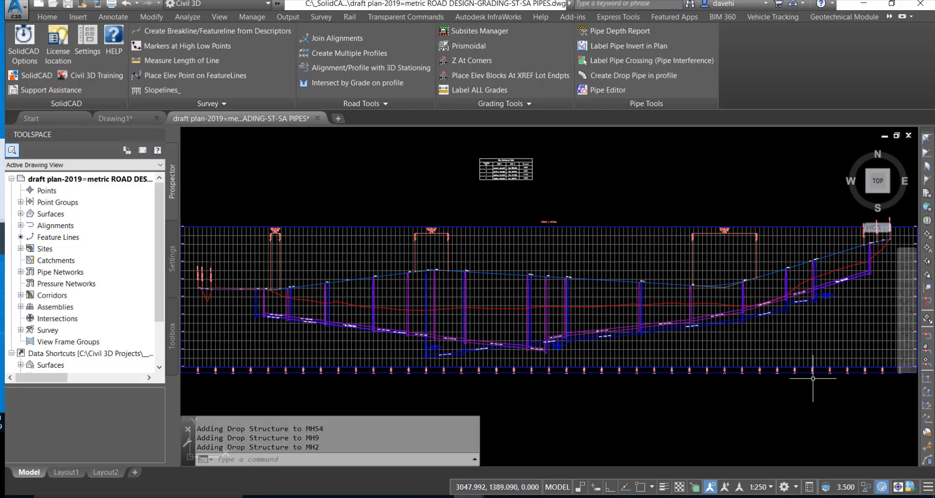
pyautogui.scroll(3)
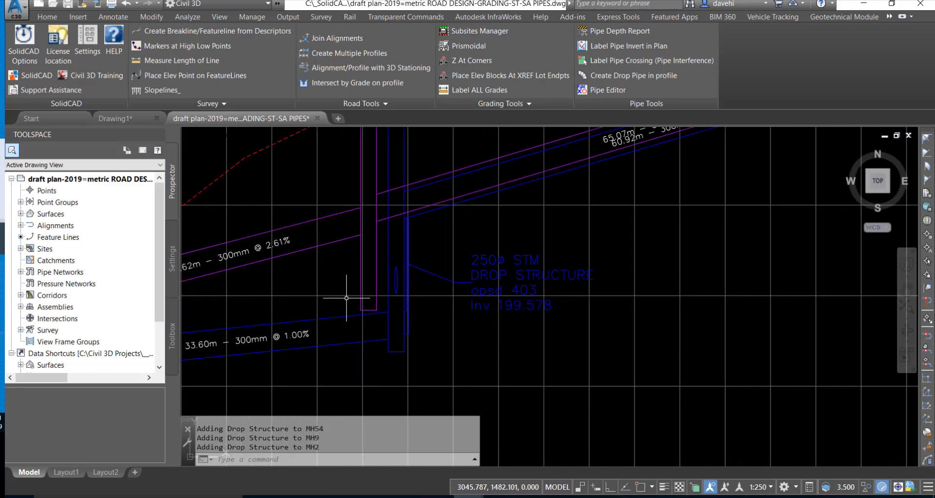
pyautogui.moveTo(323, 296)
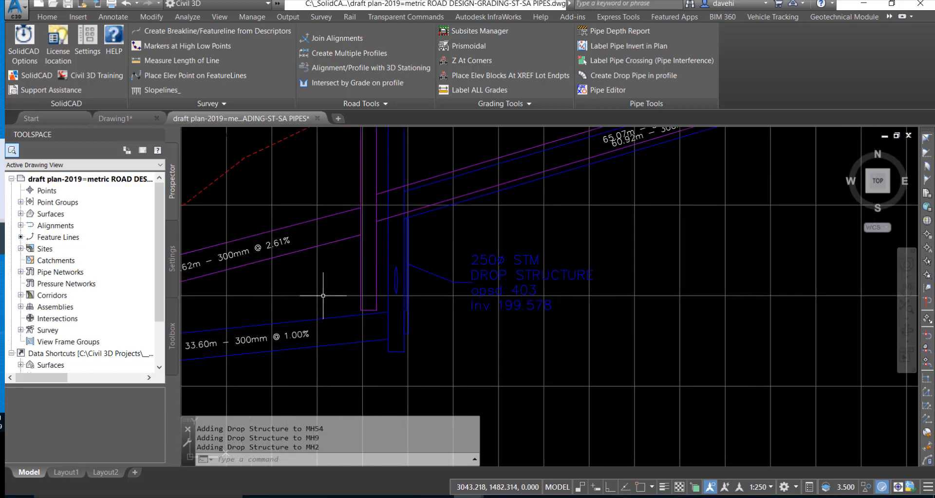